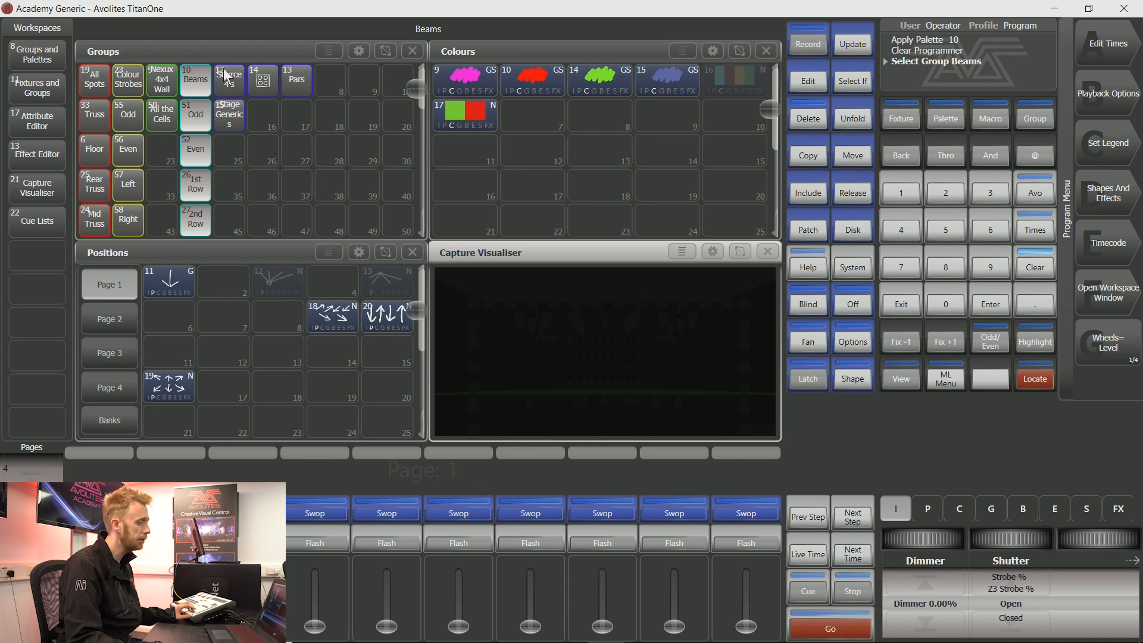
pyautogui.moveTo(1056, 374)
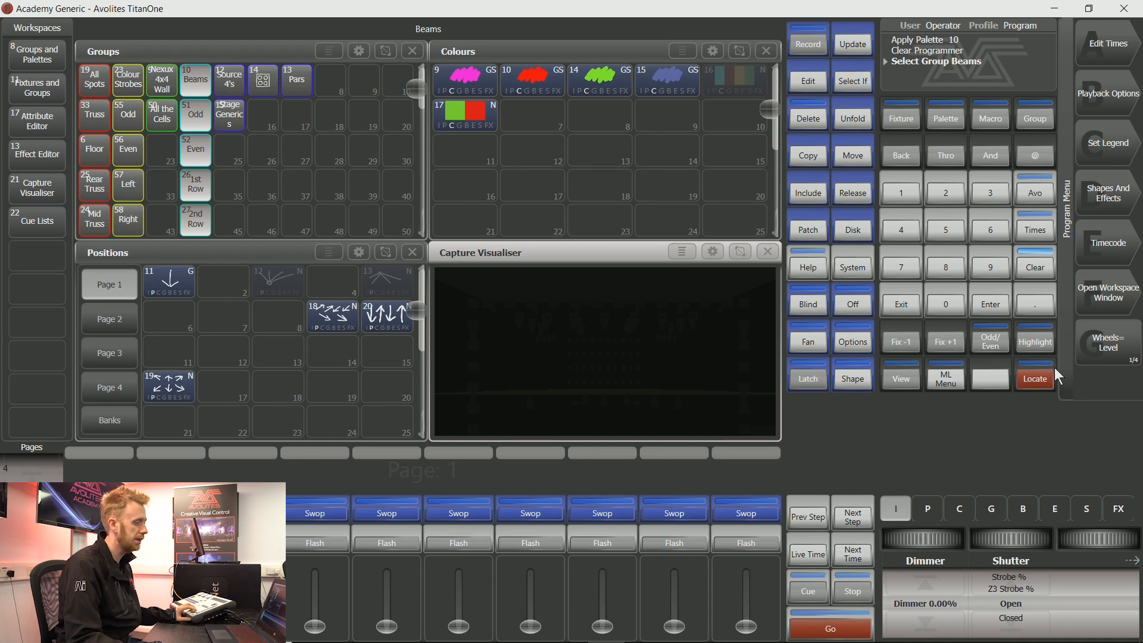
# Locate the Beams group to full open white and show its Intensity attributes.
pyautogui.click(1033, 379)
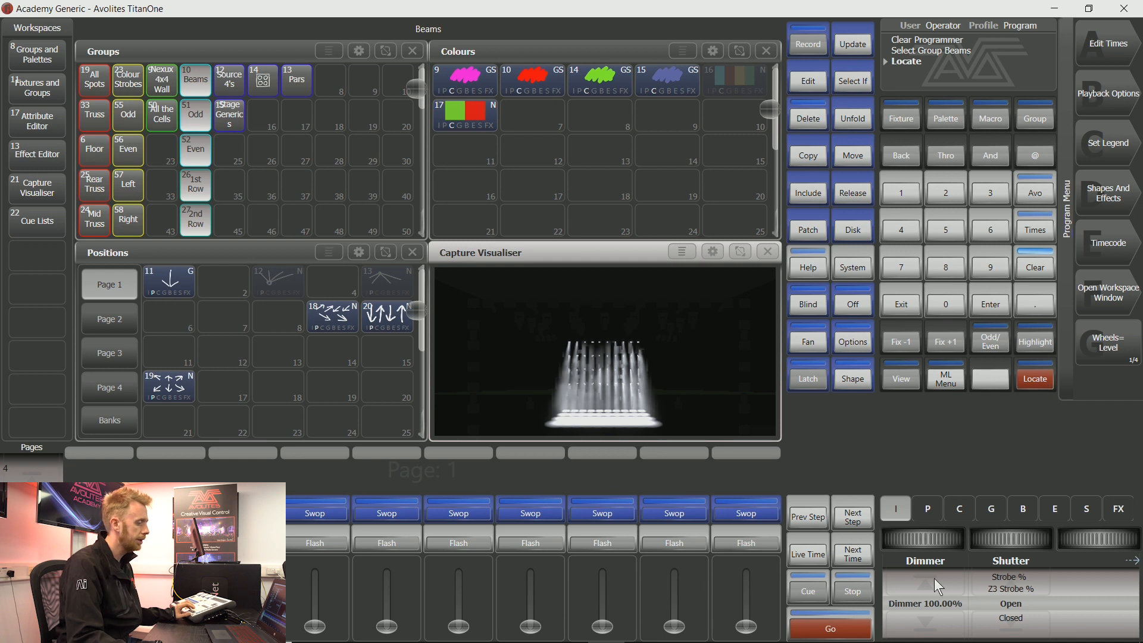
pyautogui.click(895, 507)
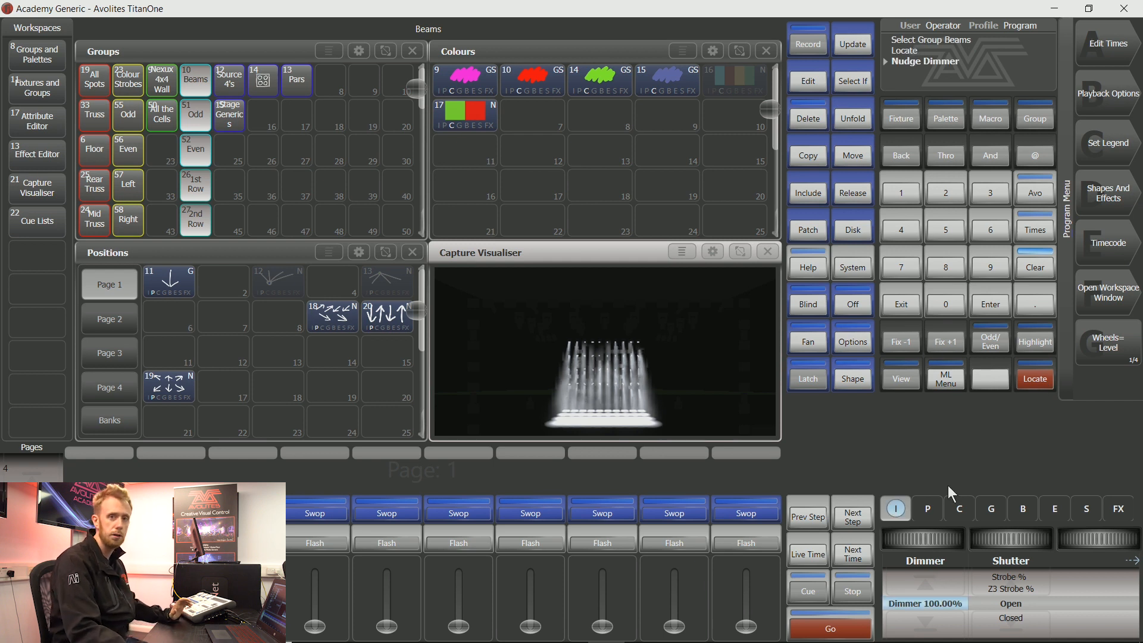
pyautogui.moveTo(977, 355)
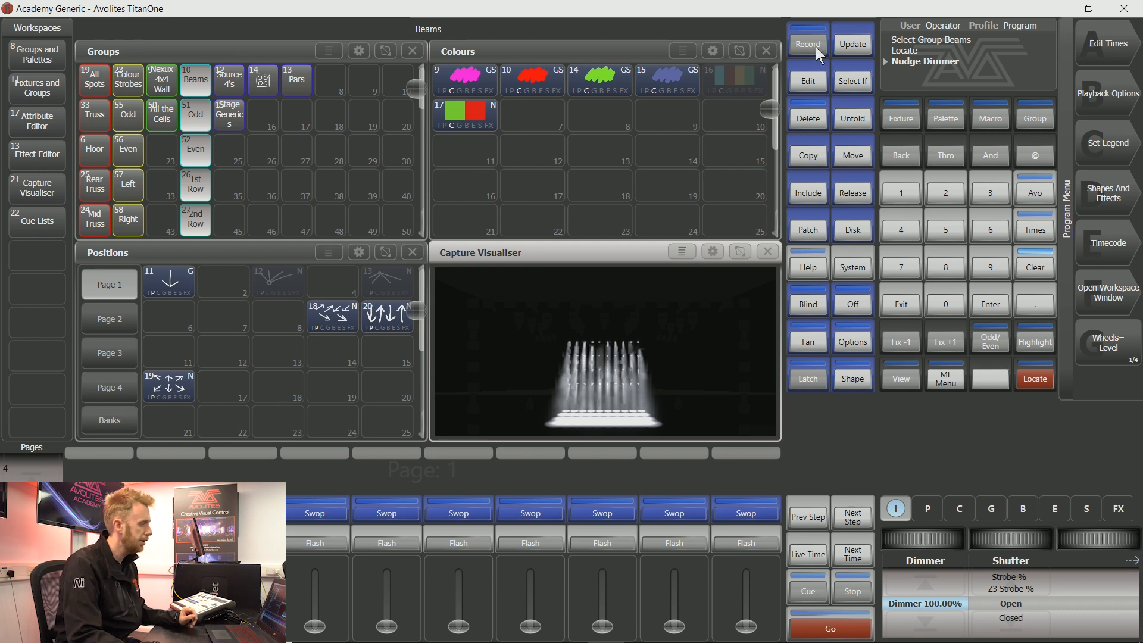
# Record a new chase and assign it to the last playback as Chase 1.
pyautogui.click(807, 44)
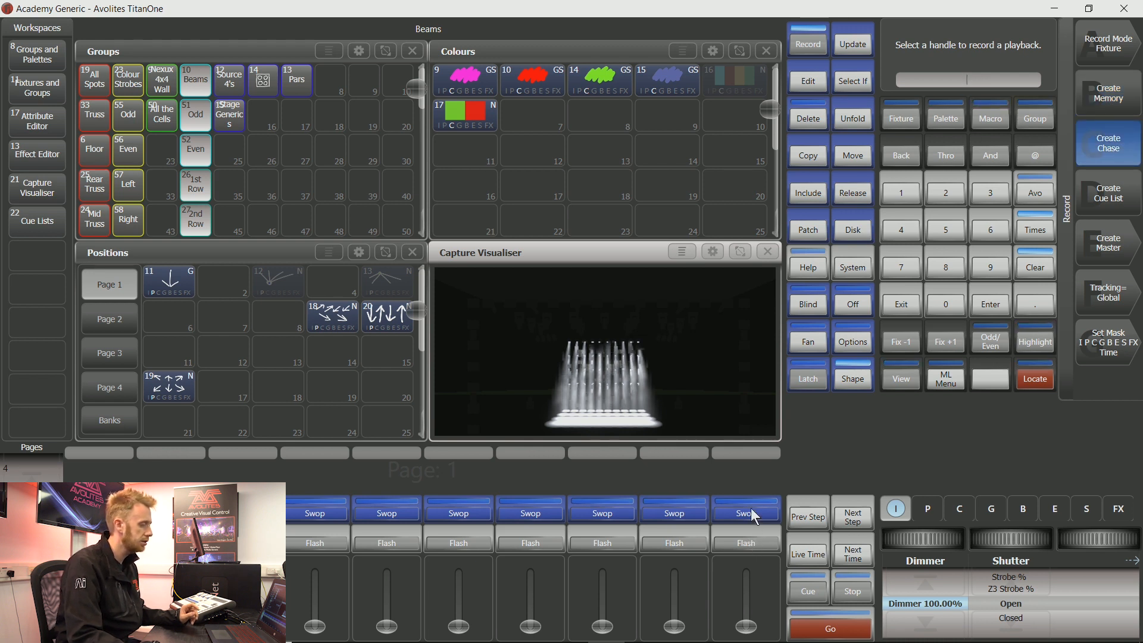
pyautogui.click(744, 513)
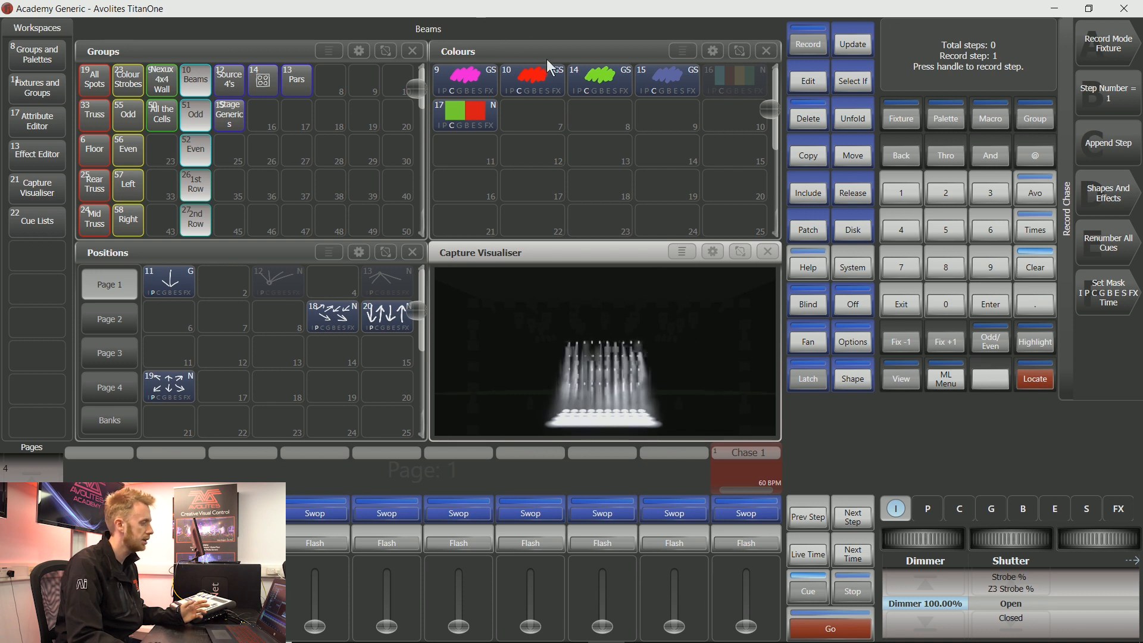
# Record red, green and blue beam looks as steps one to three of Chase 1.
pyautogui.click(530, 75)
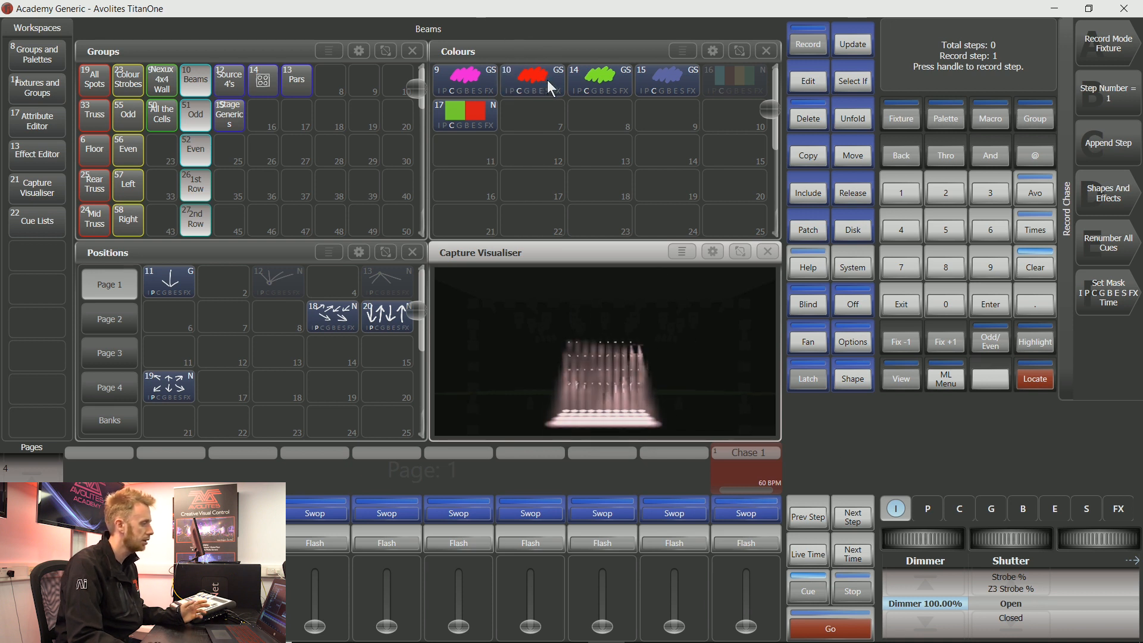
pyautogui.click(530, 78)
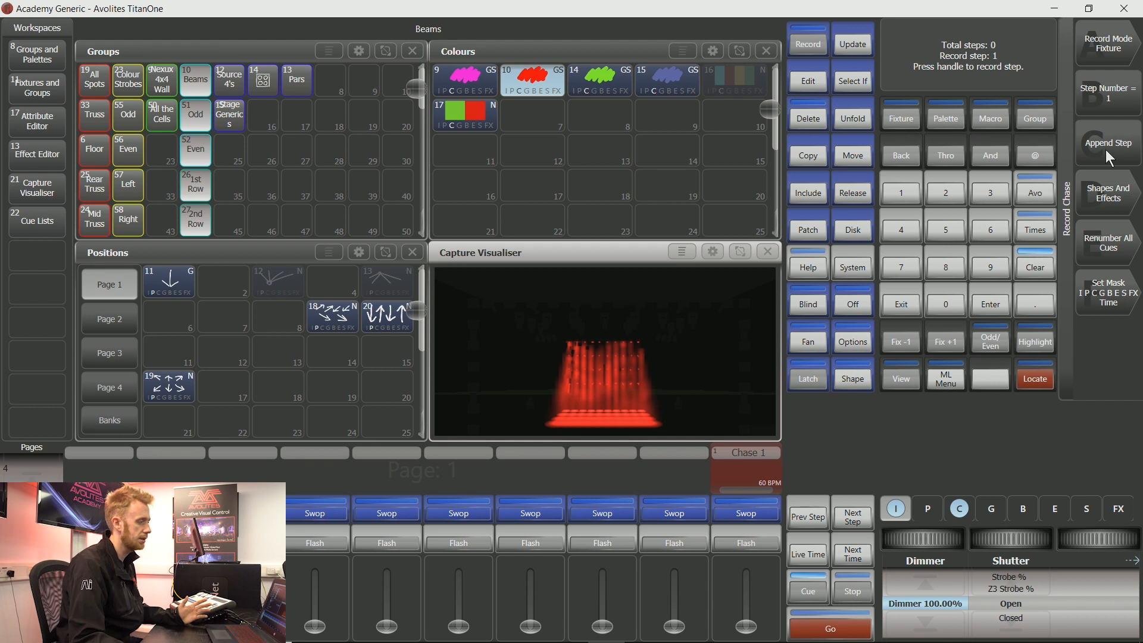
pyautogui.click(600, 81)
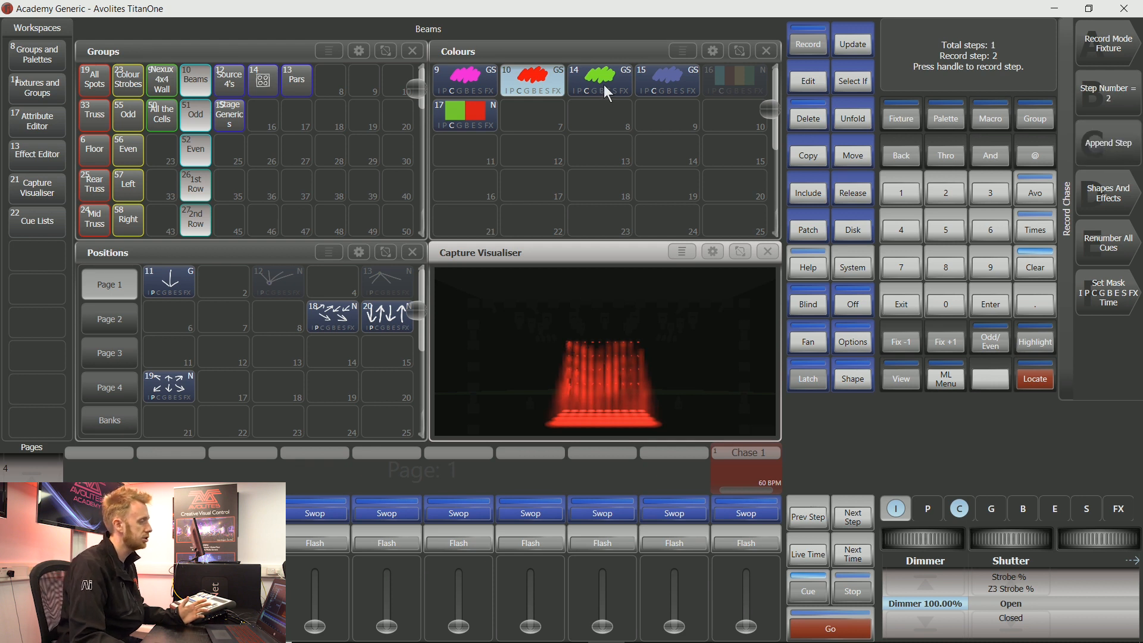
pyautogui.click(599, 79)
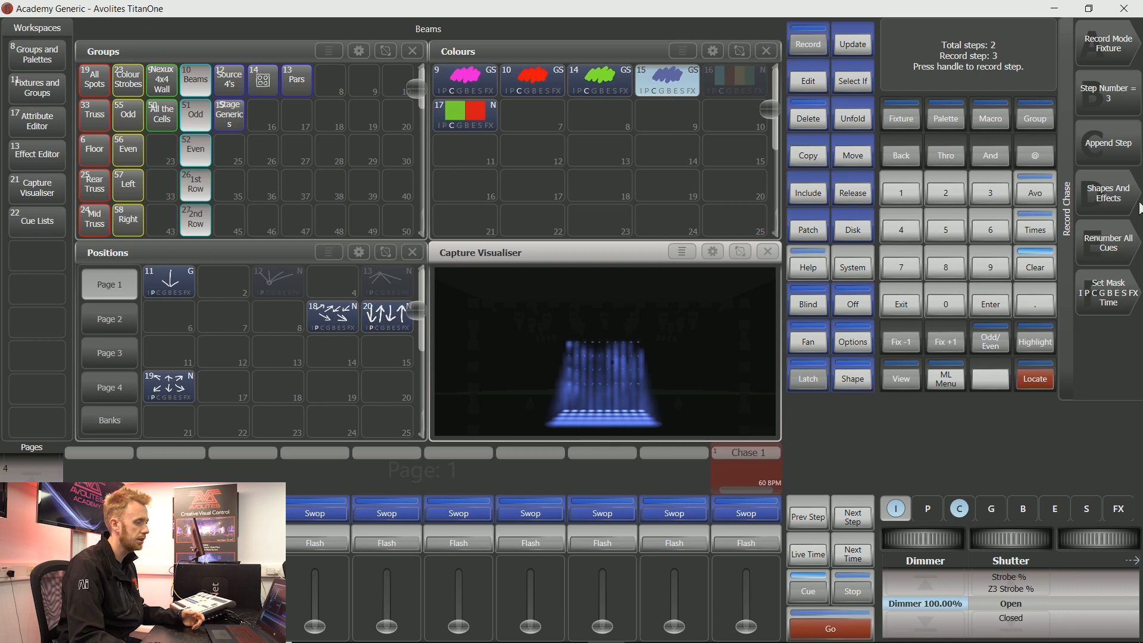
pyautogui.click(1106, 143)
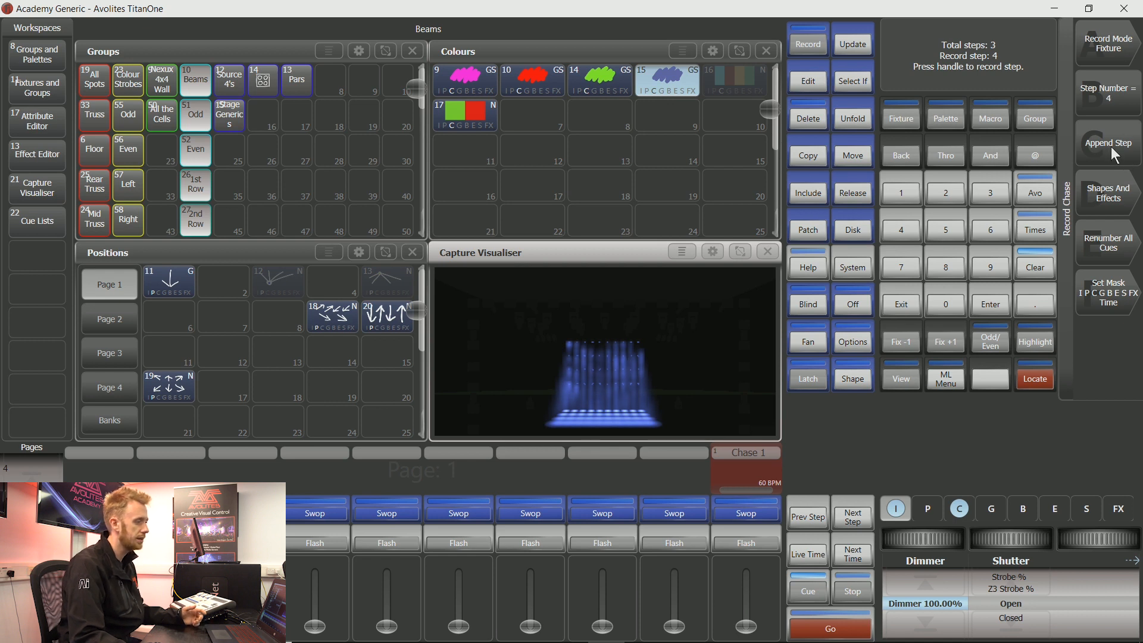
pyautogui.moveTo(996, 95)
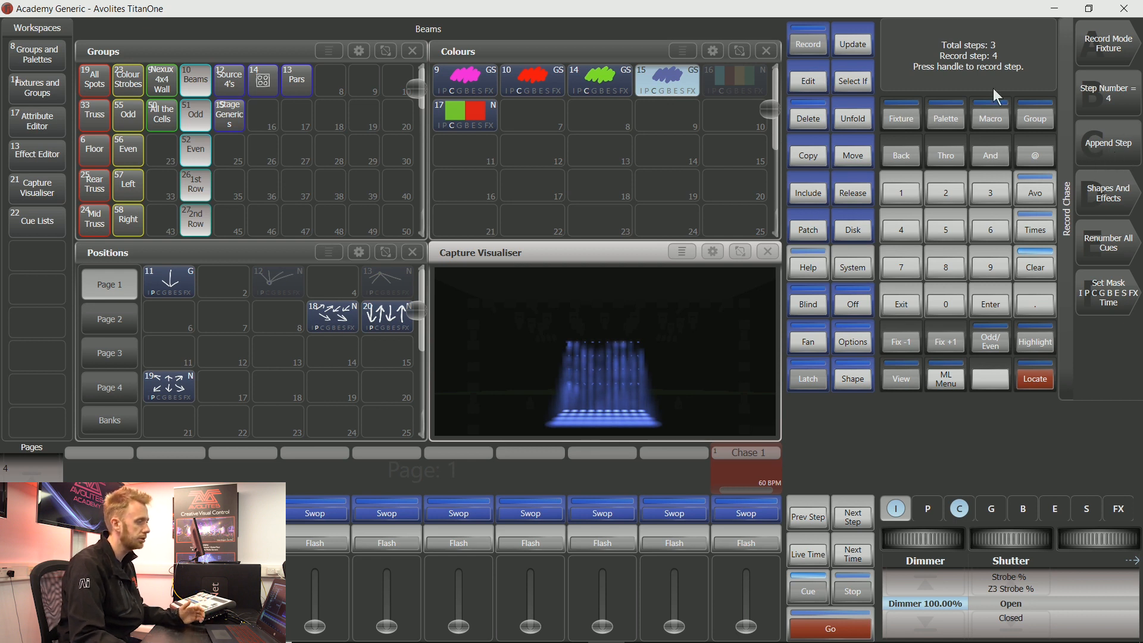
pyautogui.moveTo(1000, 57)
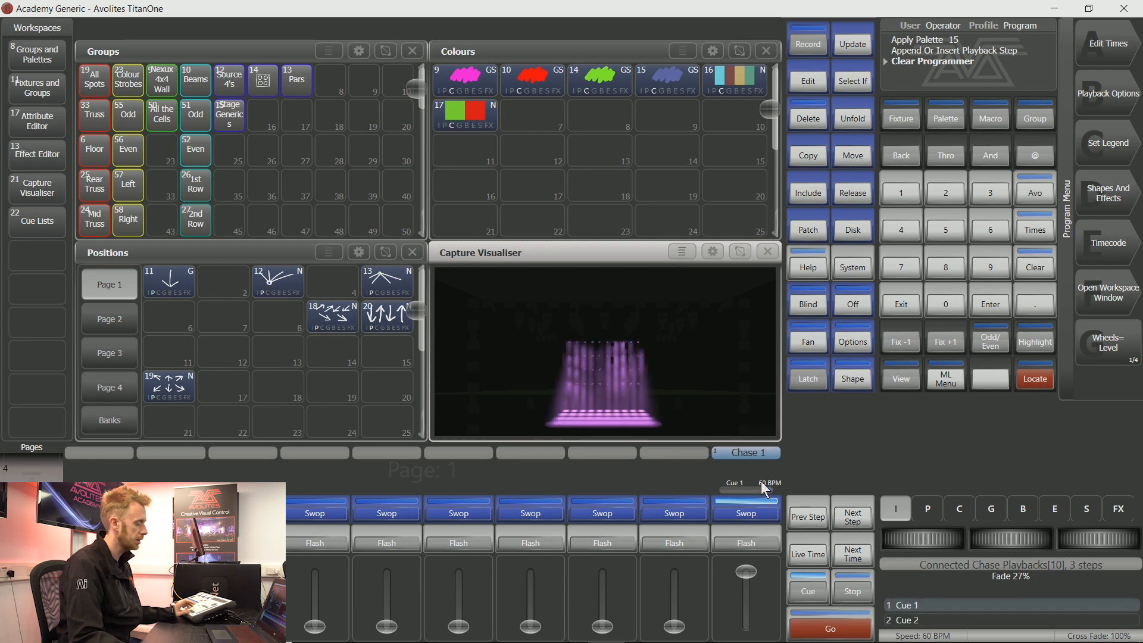
# Run Chase 1 from its playback fader, cycling red, green and blue at 60 BPM.
pyautogui.click(828, 629)
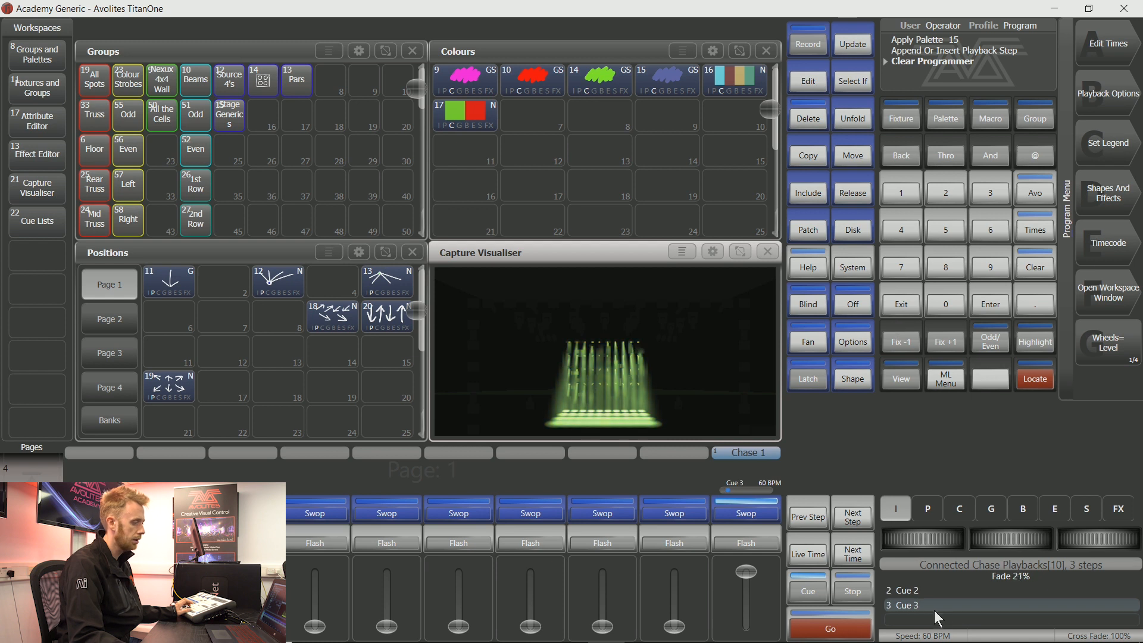